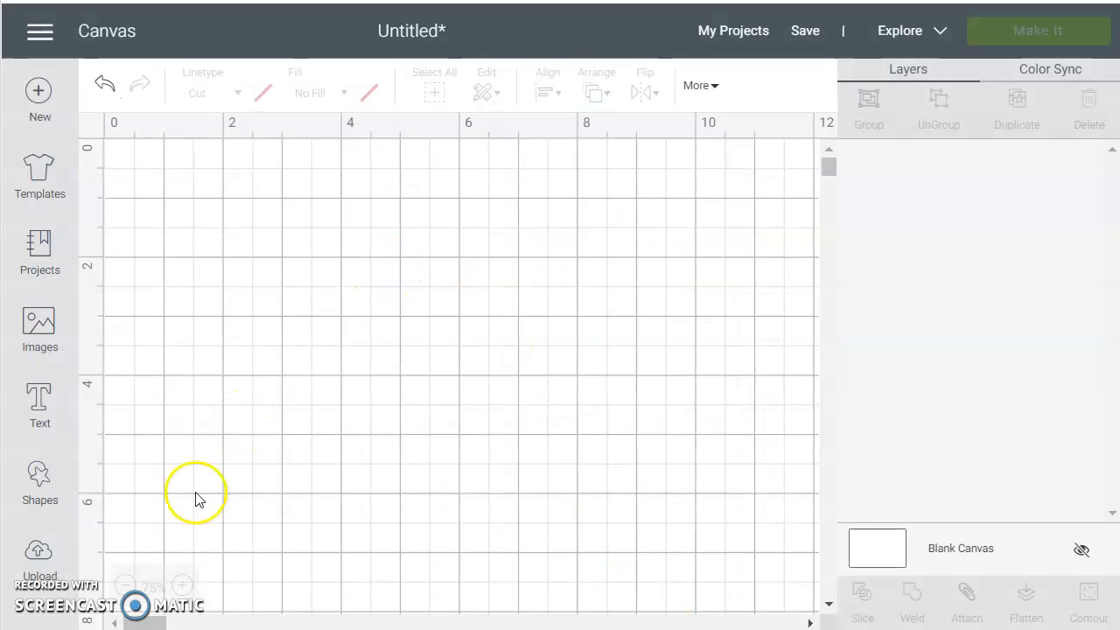
- Upload the Mug - Basic Template.SVG file from the computer into the image upload flow
click(39, 560)
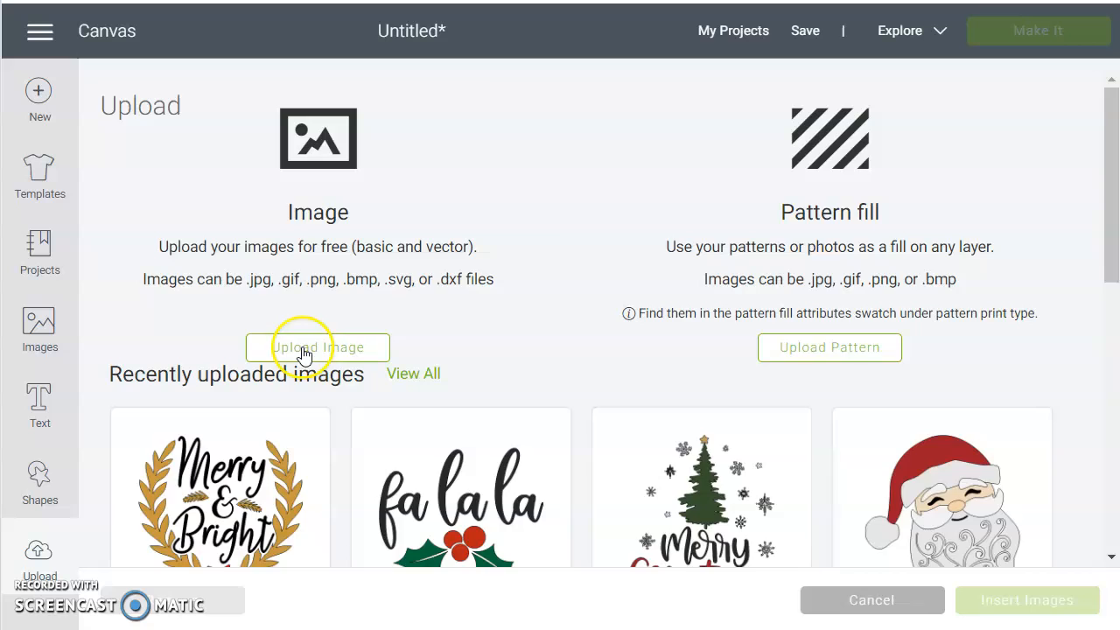
click(318, 347)
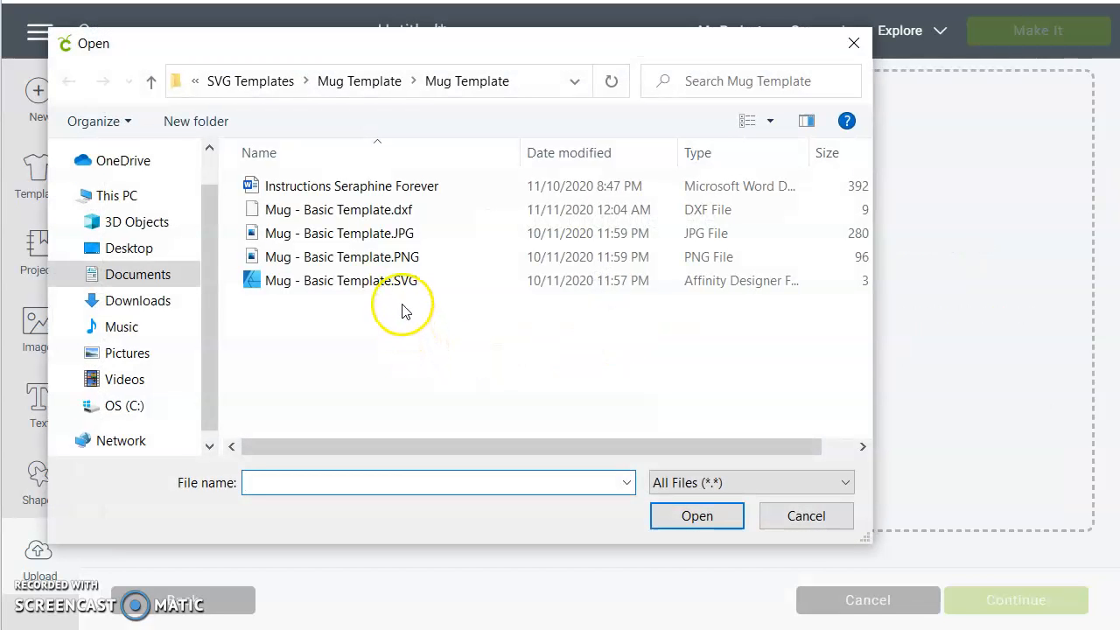
click(342, 280)
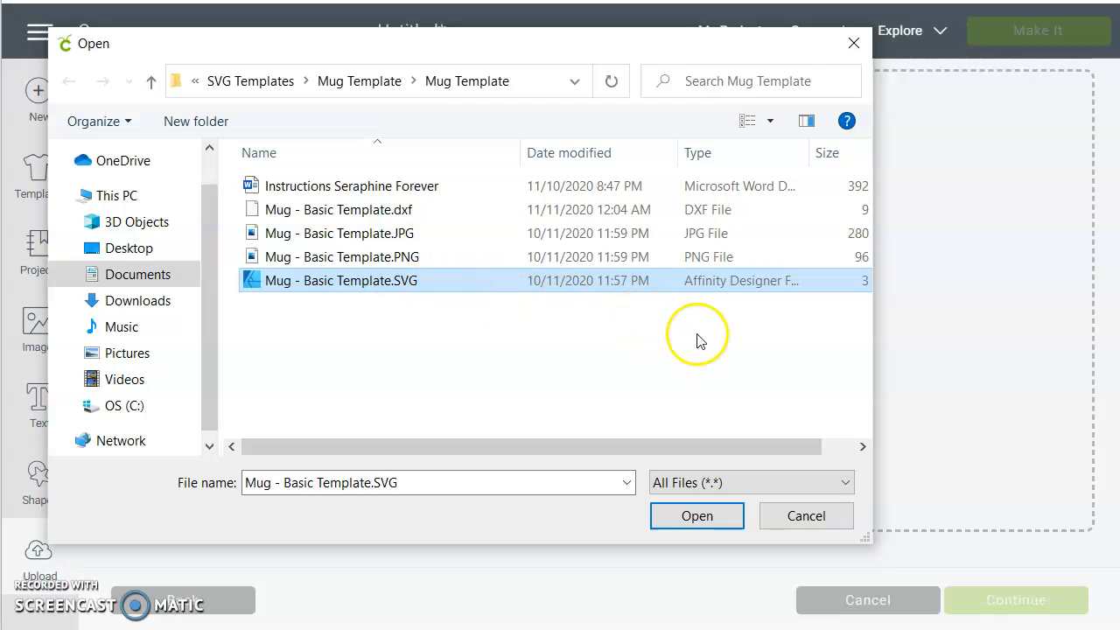
click(697, 515)
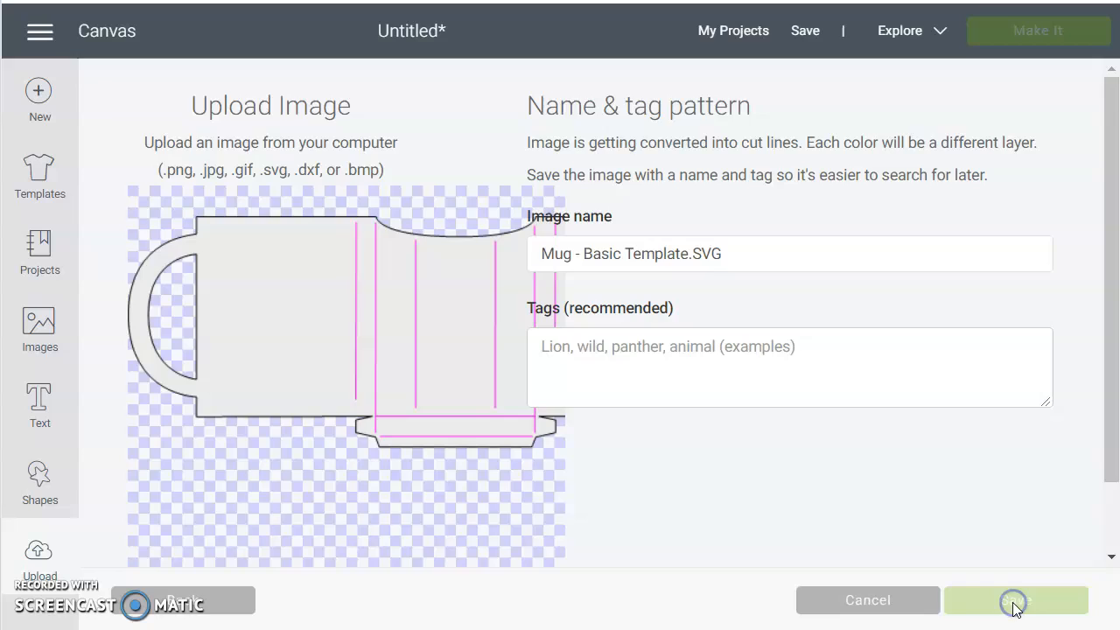
- Save the uploaded mug template image to the upload library
click(1015, 600)
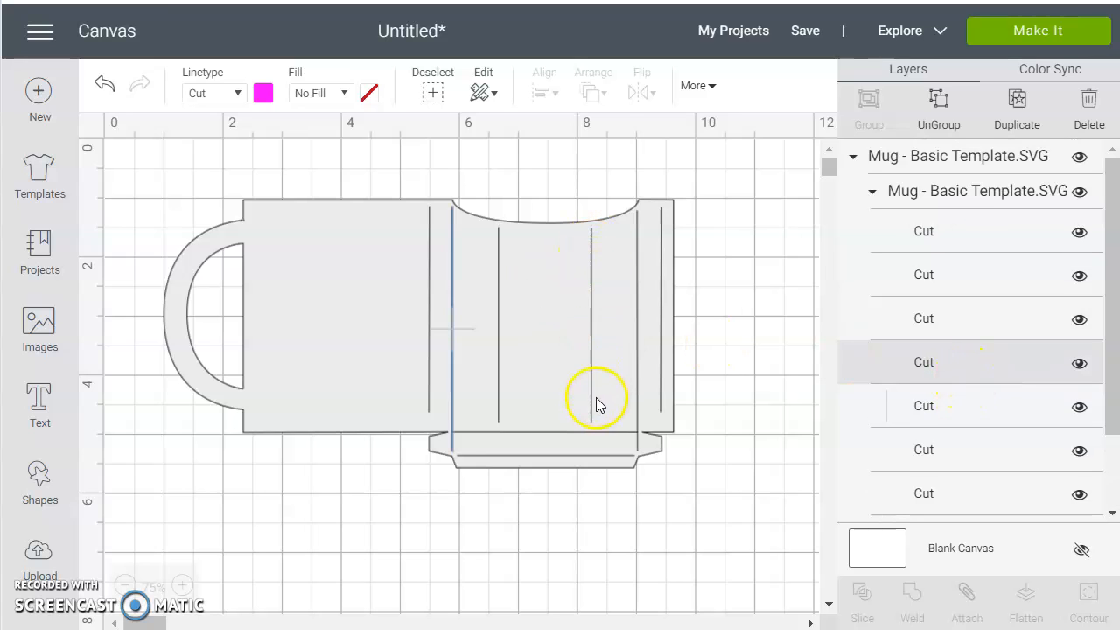
mouse_move(993, 197)
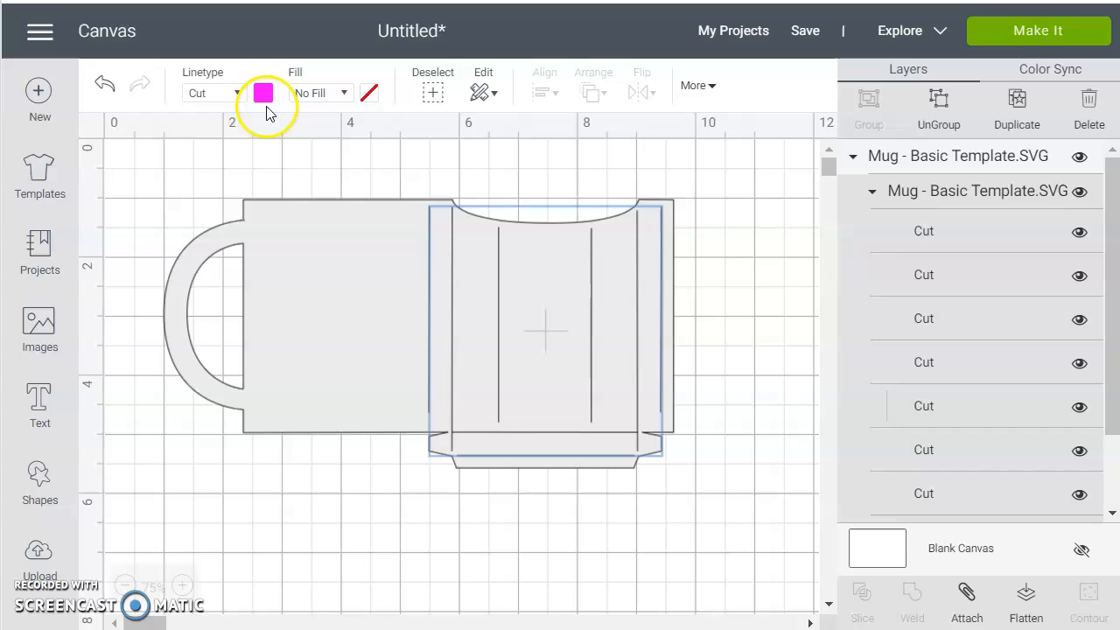
- Change the mug's inner lines from cut to Score linetype
click(214, 92)
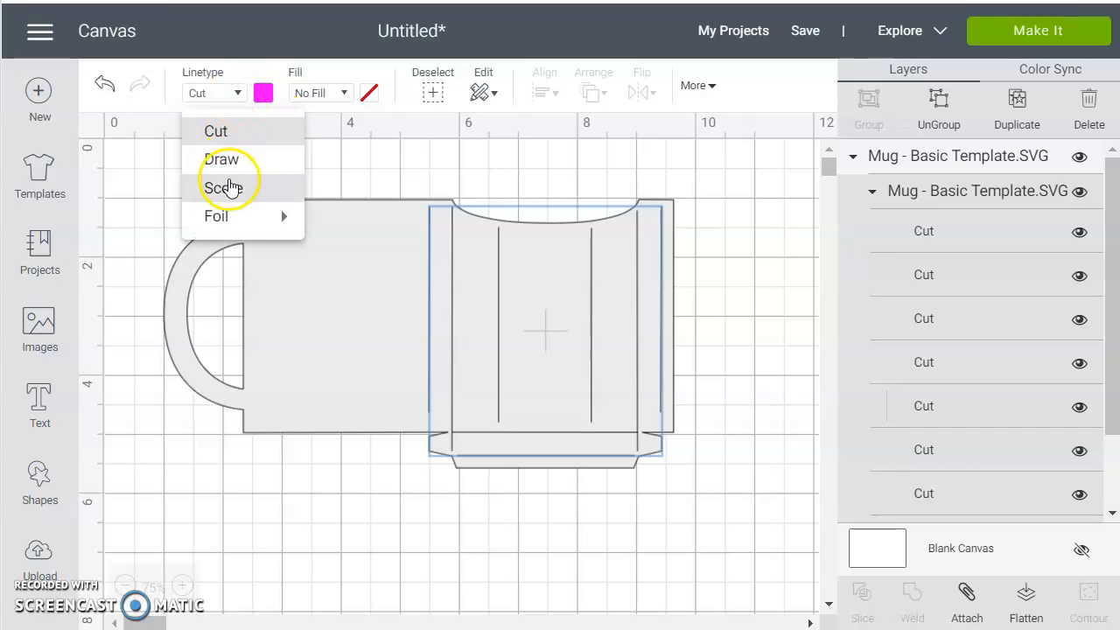
click(221, 188)
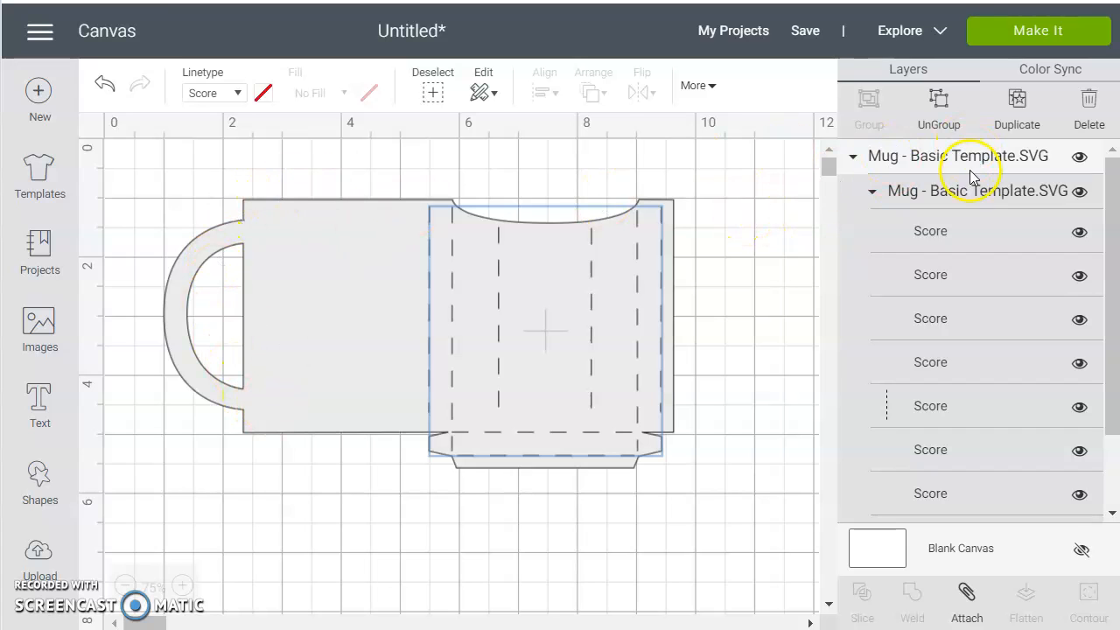
- Attach the score lines to the cup outline and show the design on the Prepare mat
click(958, 156)
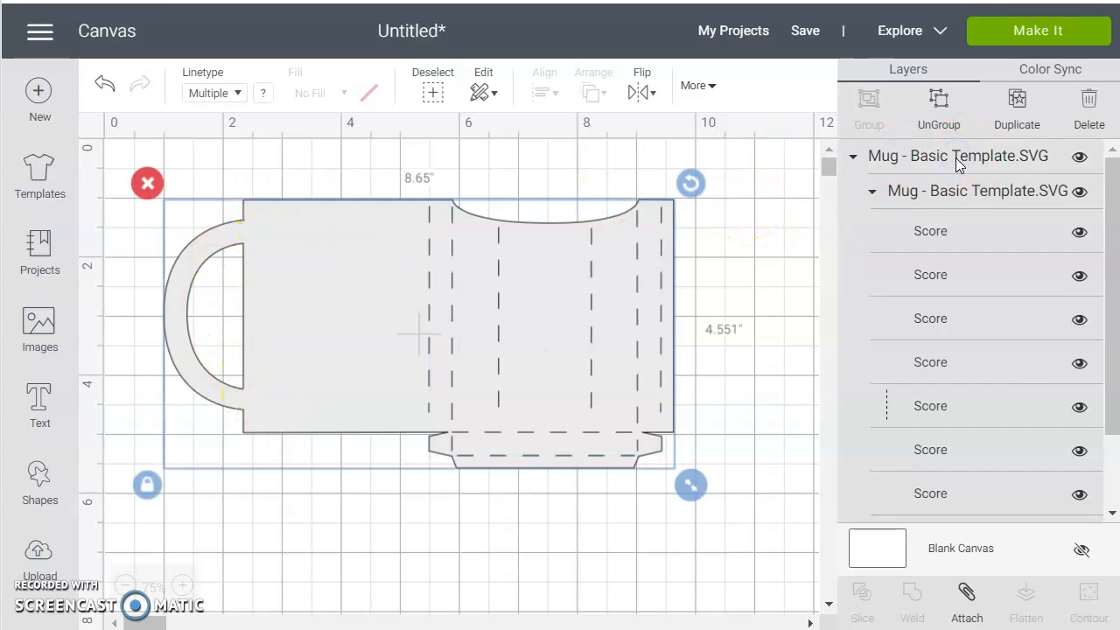
click(967, 599)
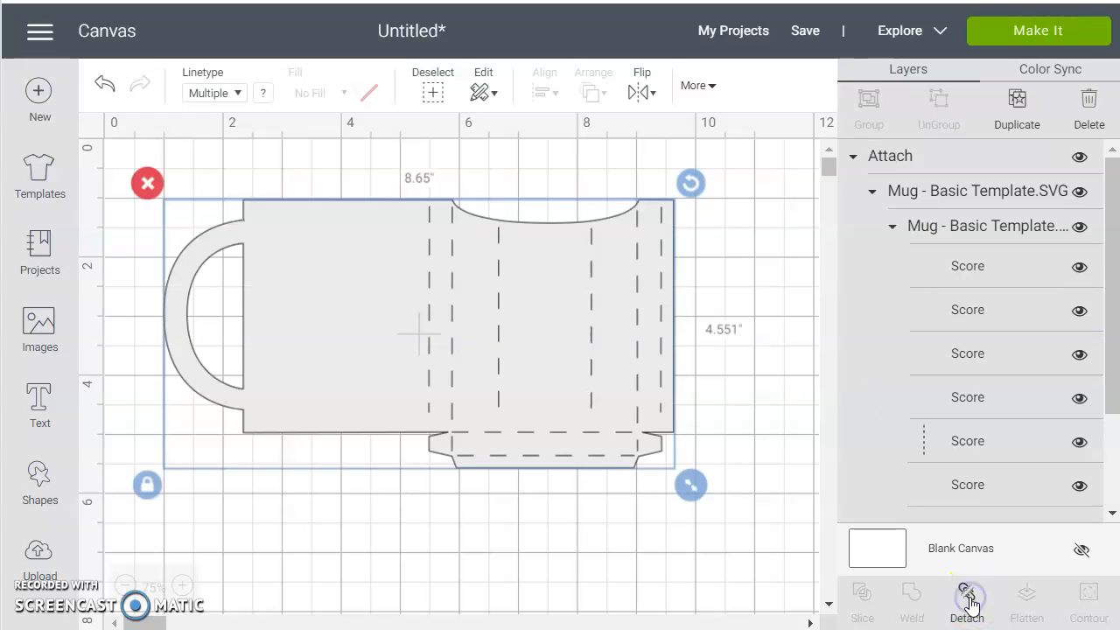
click(1038, 31)
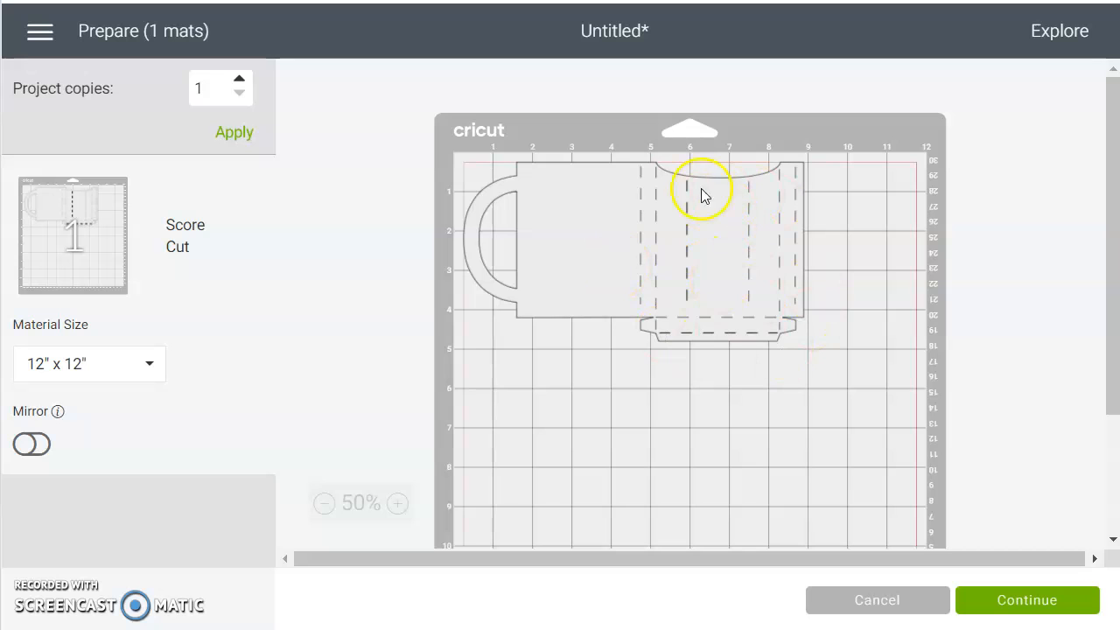
mouse_move(640, 271)
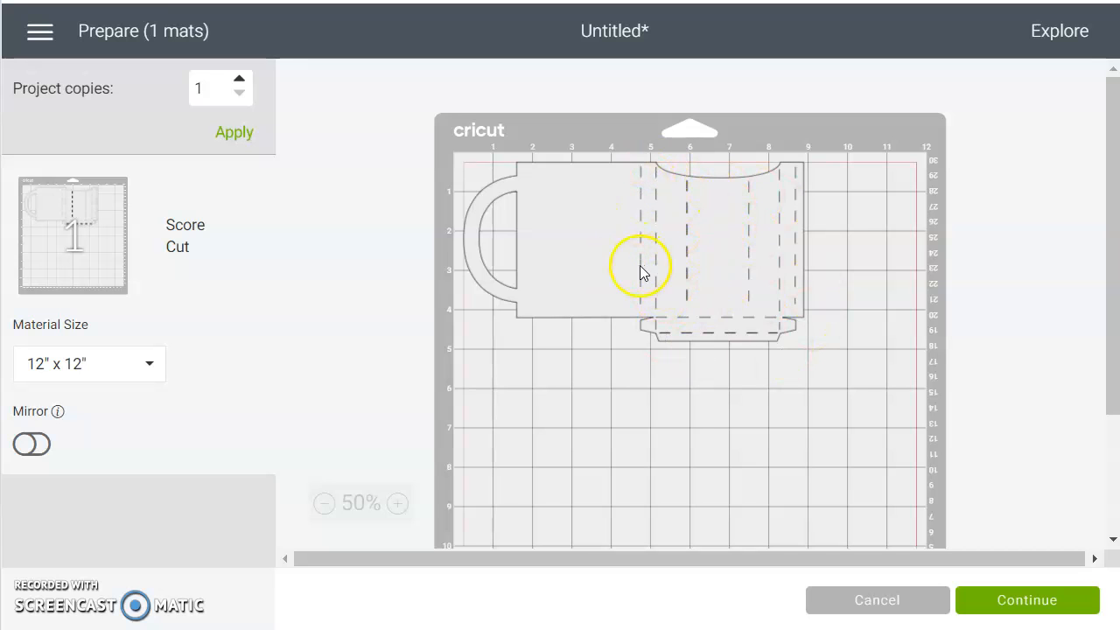